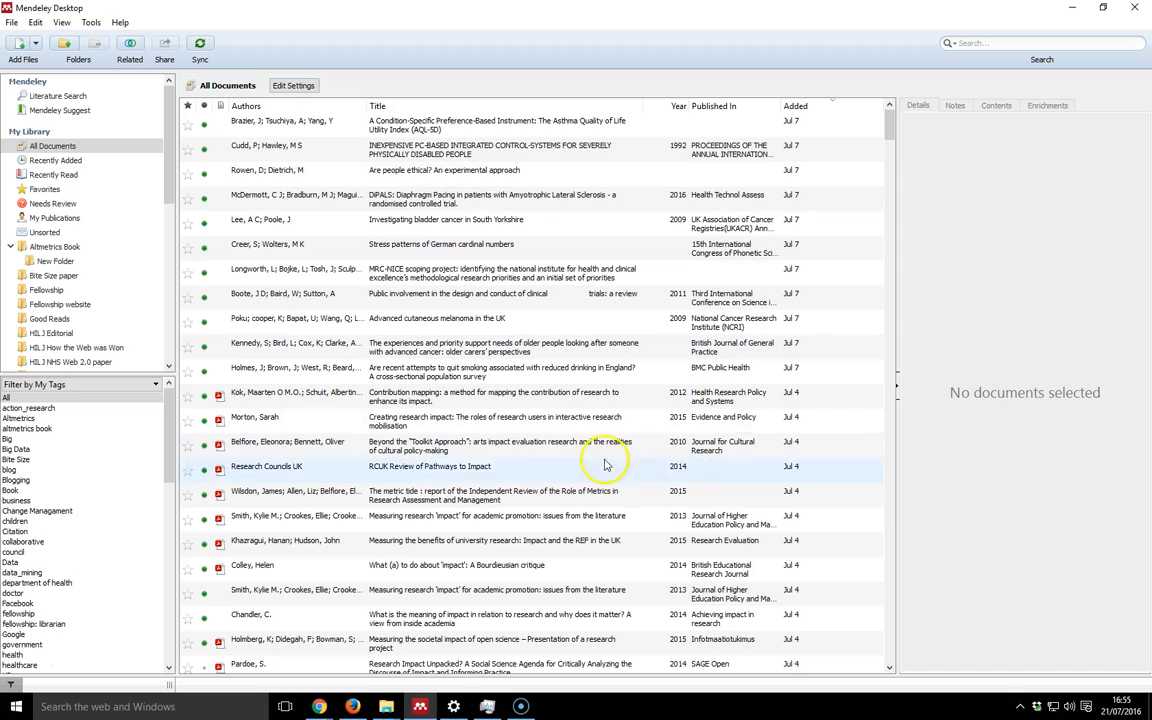
Step: Show the details of the RCUK Review of Pathways to Impact reference
click(430, 466)
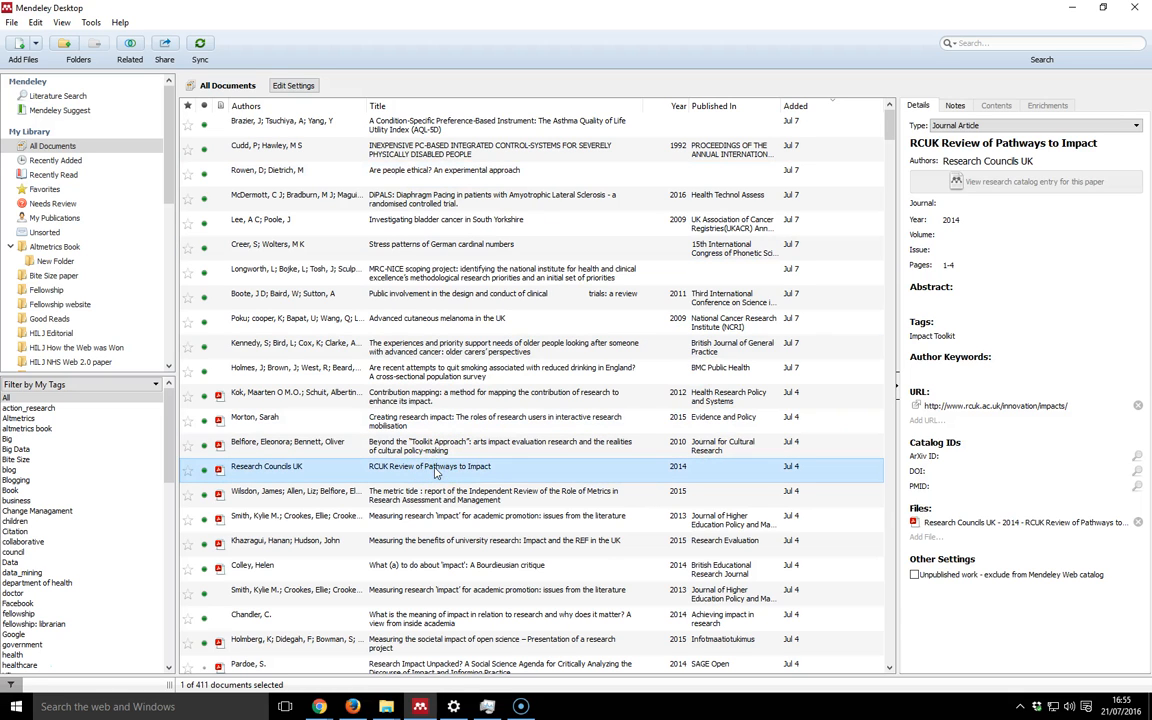
Step: Show the details of the 'Are recent attempts to quit smoking…' BMC Public Health article
click(932, 336)
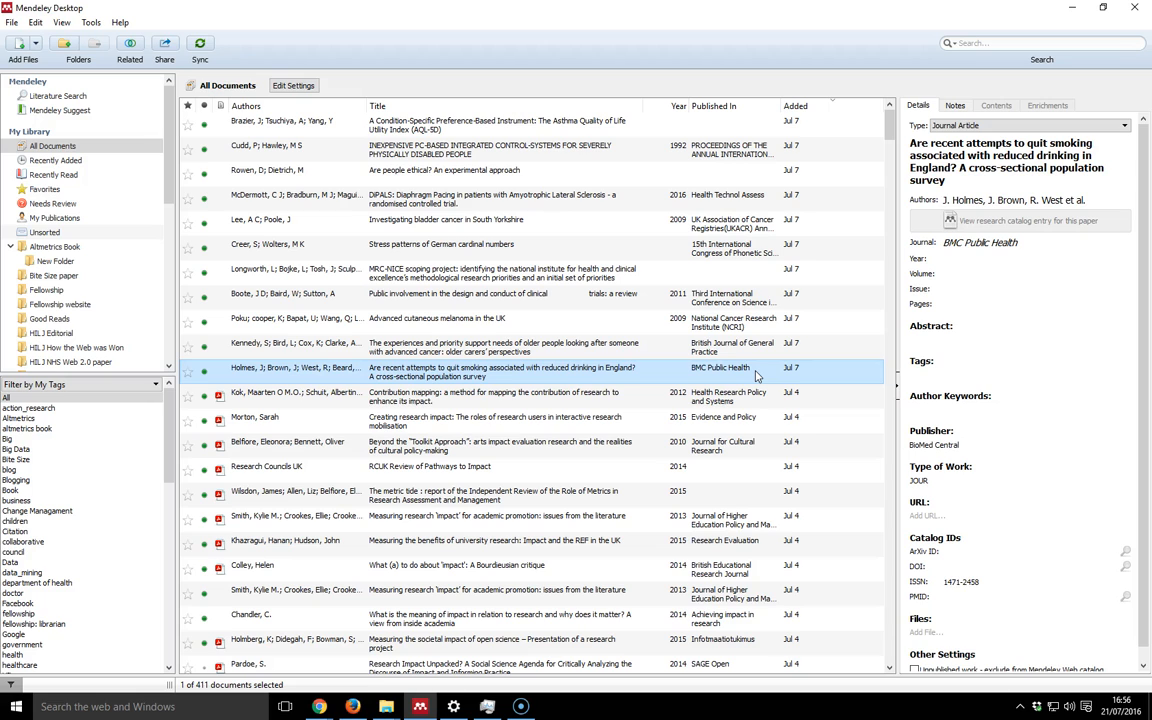
mouse_move(820, 84)
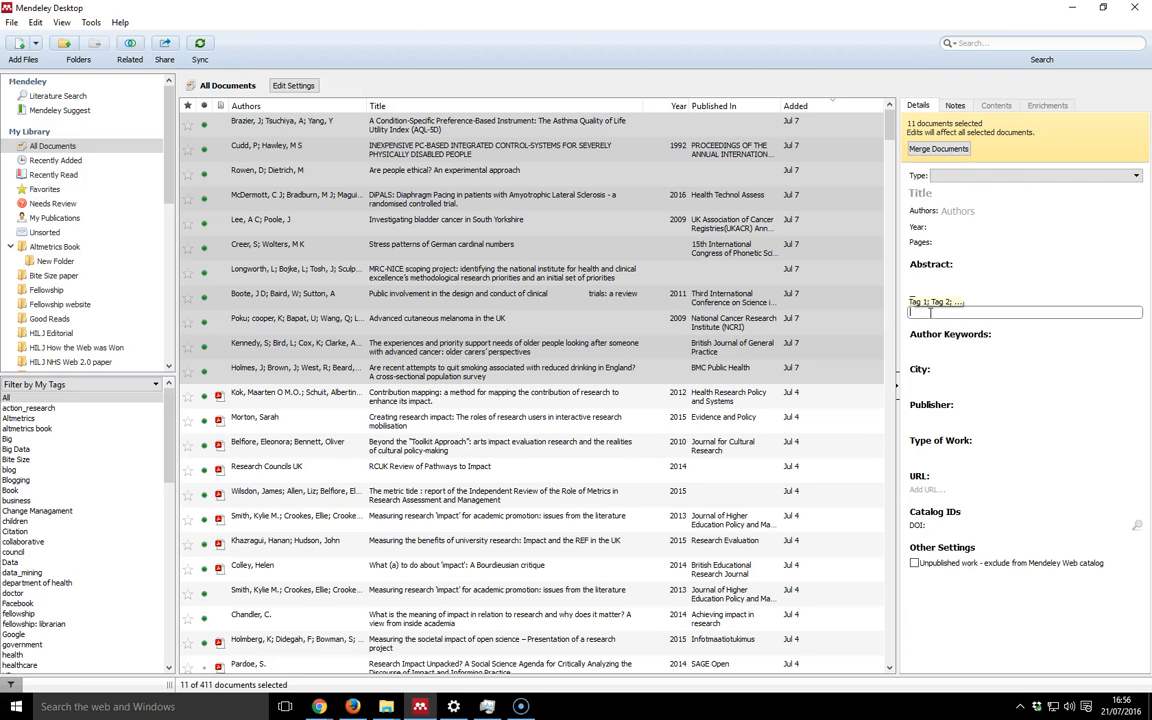
Step: Enter the tag 'HAR', a semicolon separator, then begin a second tag 'Con' in the shared Tags field
text(HAR655)
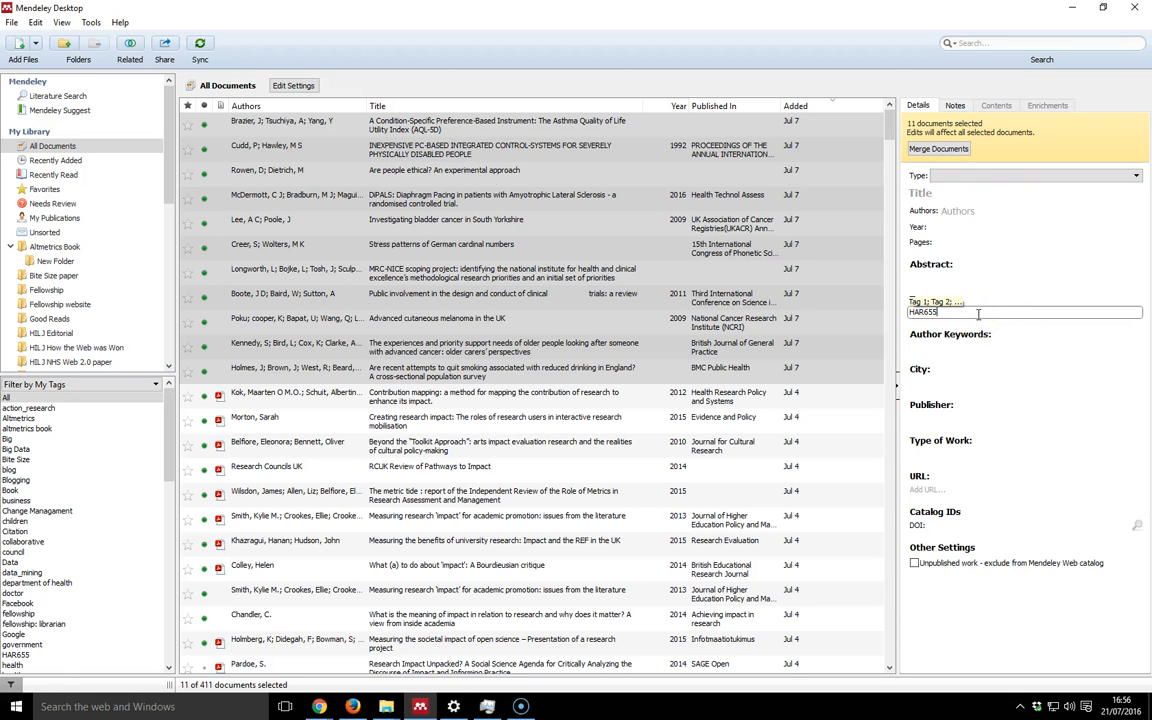
text(;)
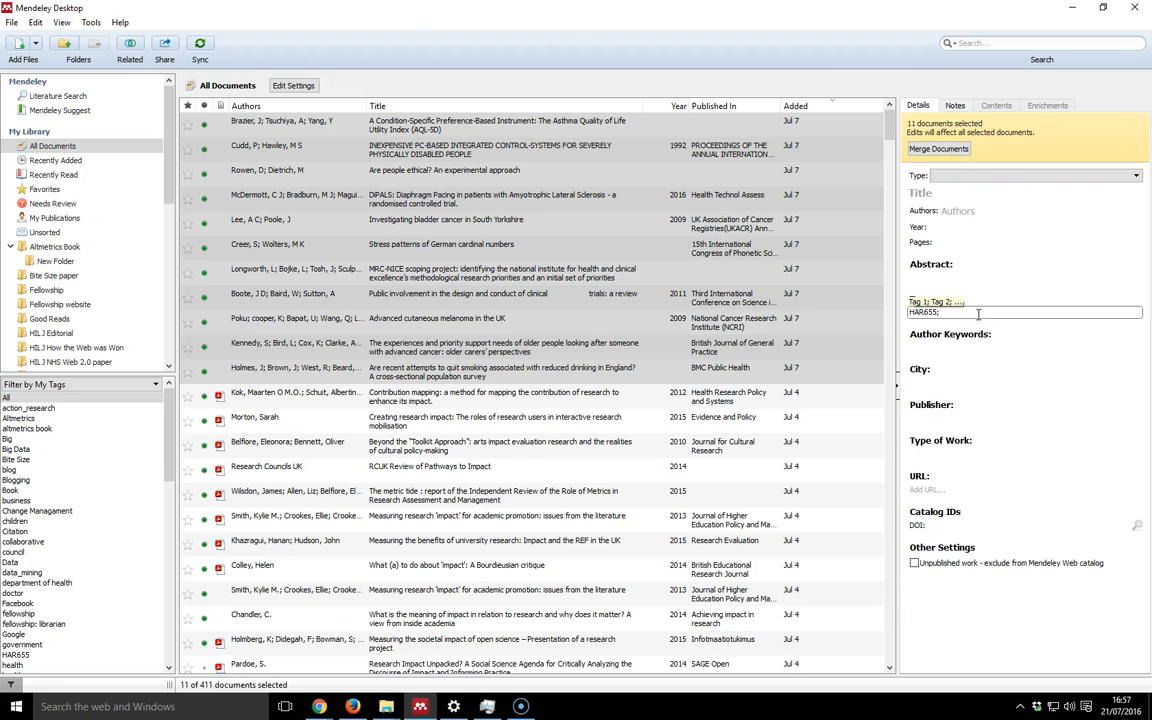
text(Con)
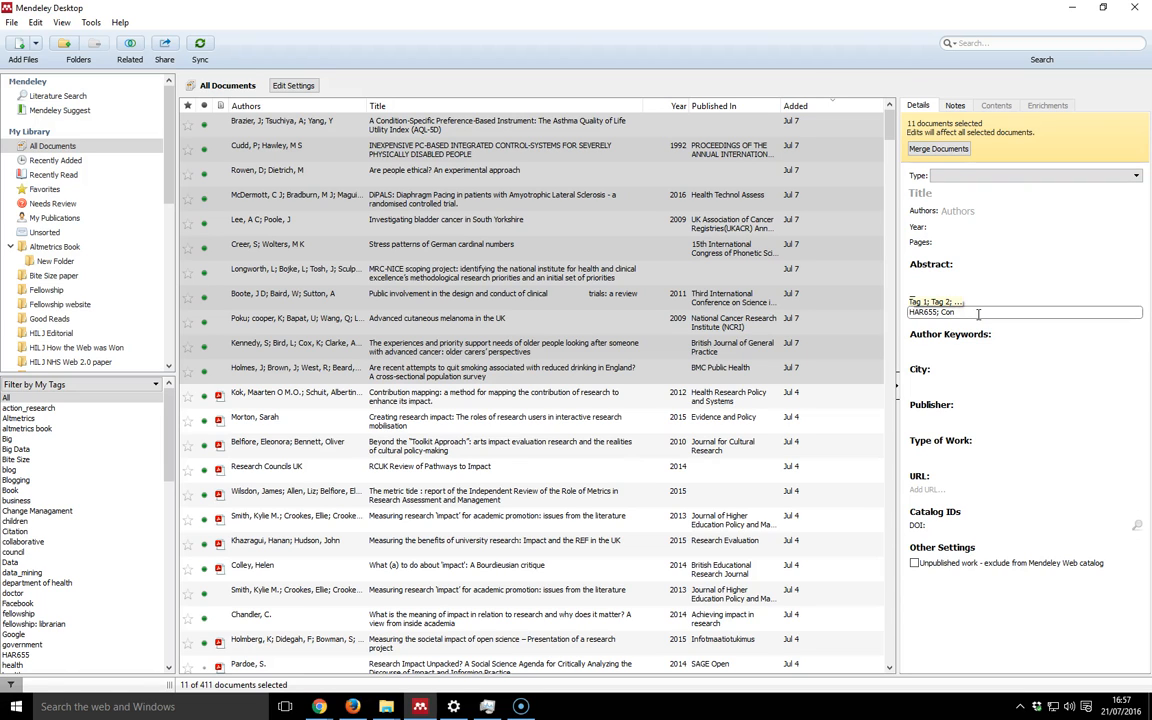